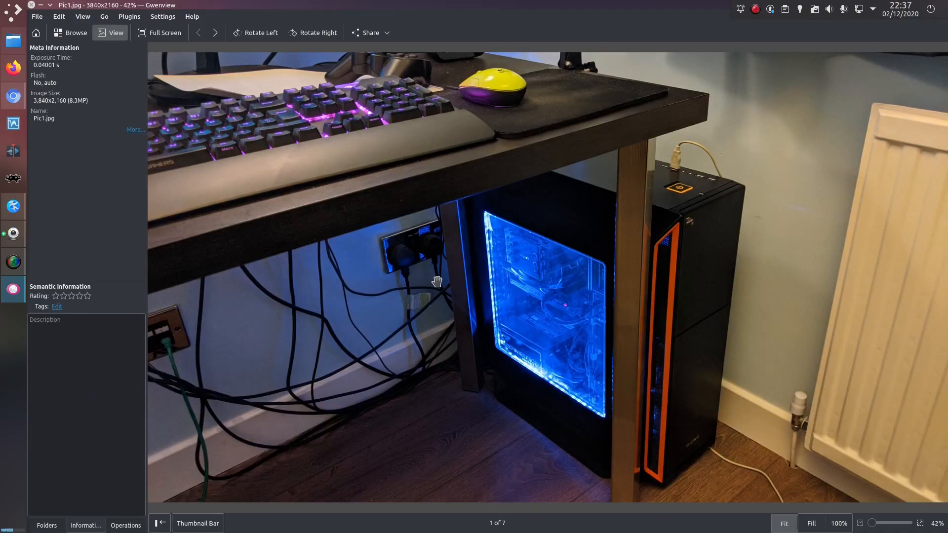
- Advance Gwenview to Pic2.JPG, the second of seven photos, showing the open PC case
left_click(215, 32)
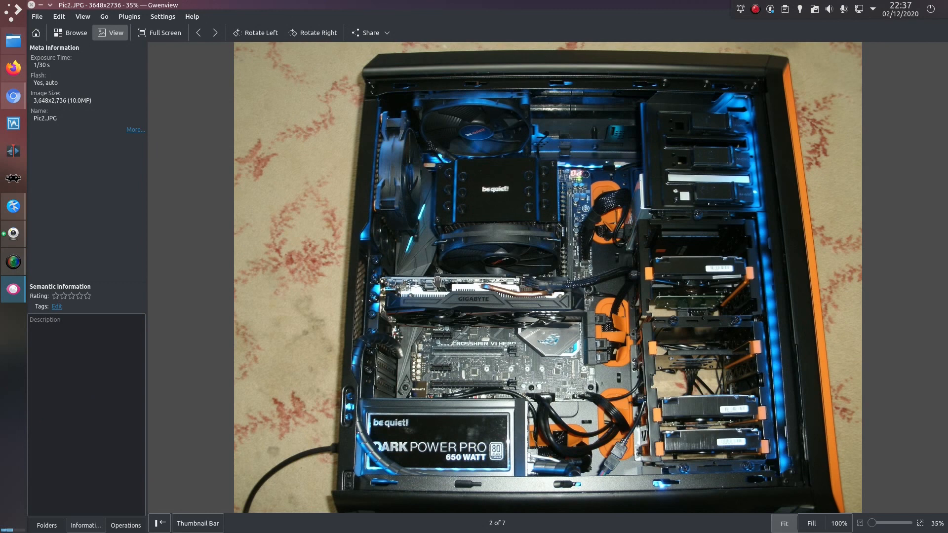
mouse_move(476, 352)
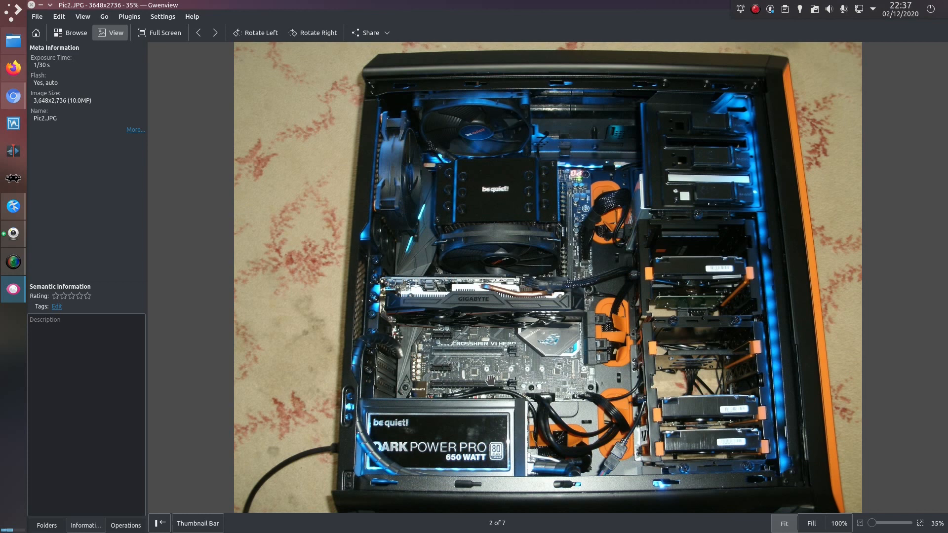
mouse_move(563, 377)
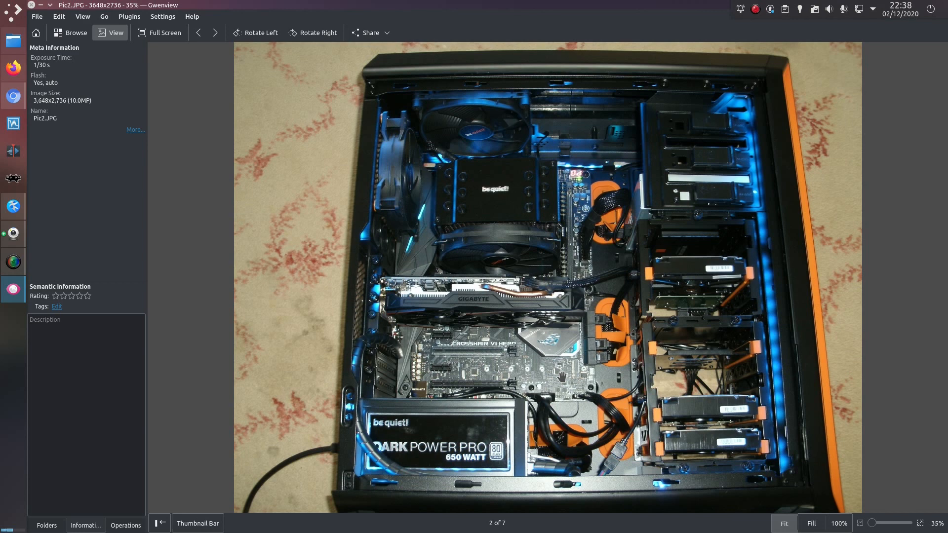
mouse_move(669, 409)
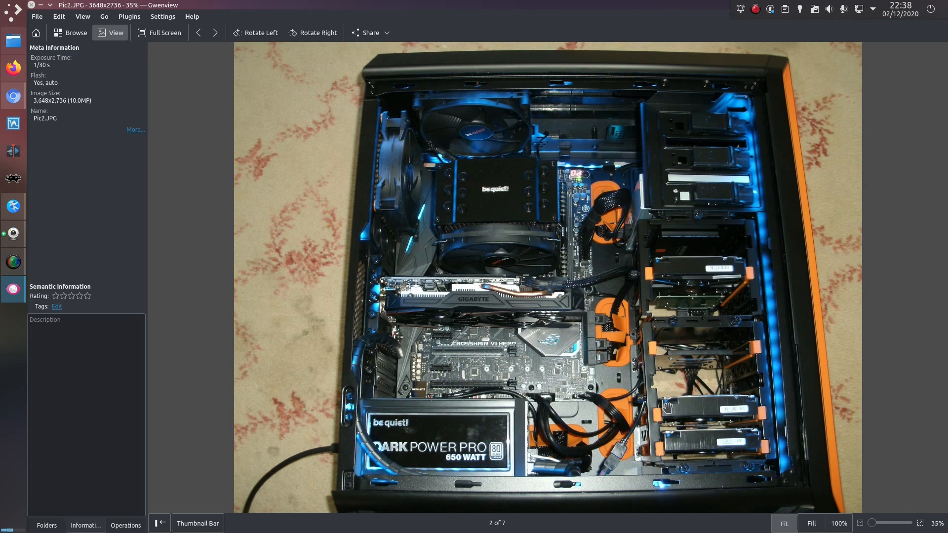
mouse_move(725, 420)
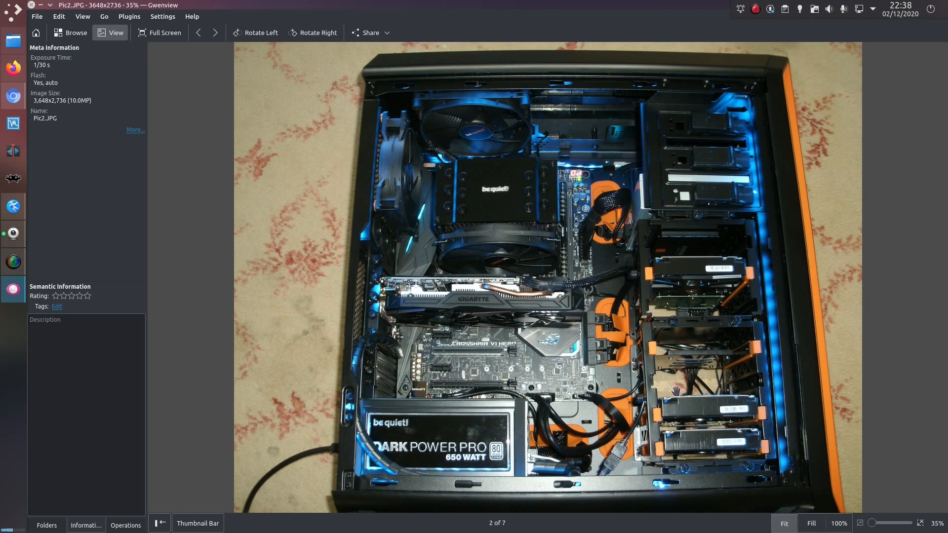
mouse_move(658, 414)
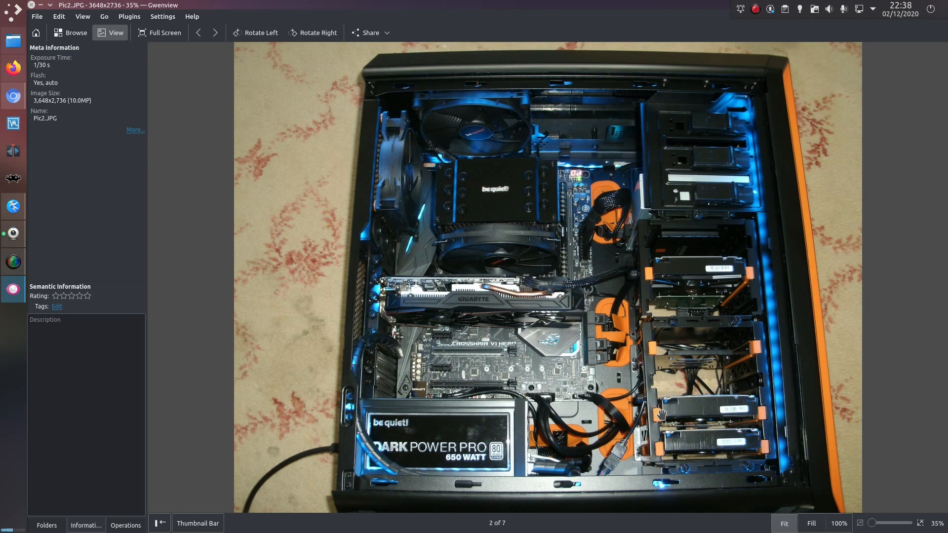
mouse_move(704, 415)
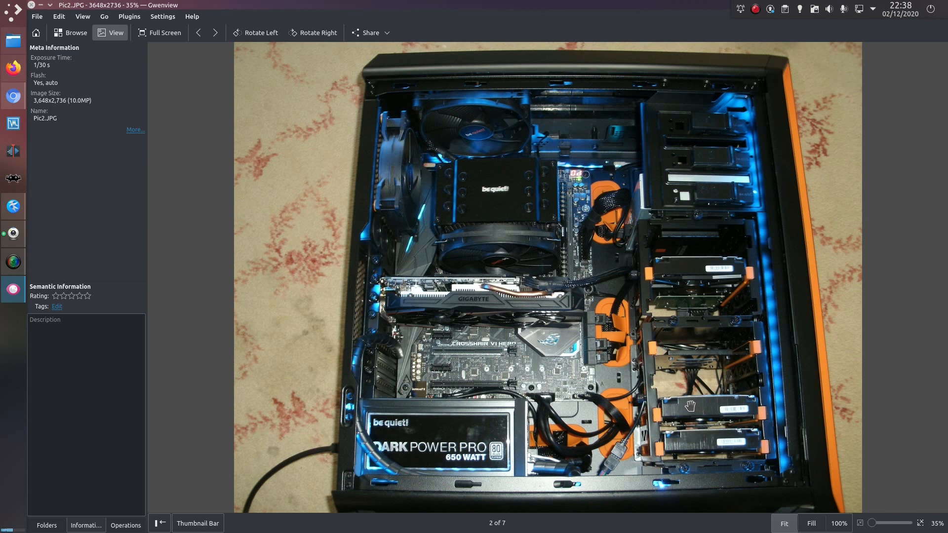
mouse_move(687, 408)
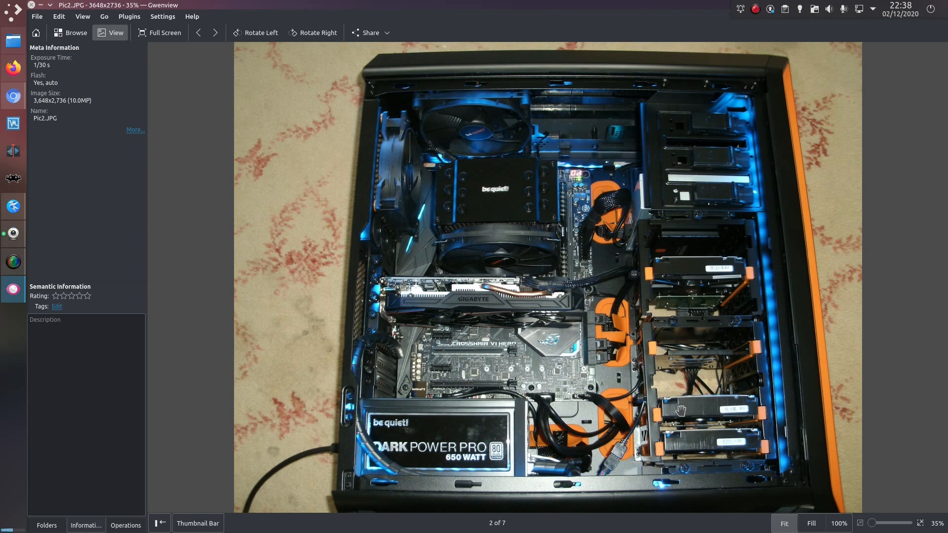
mouse_move(682, 453)
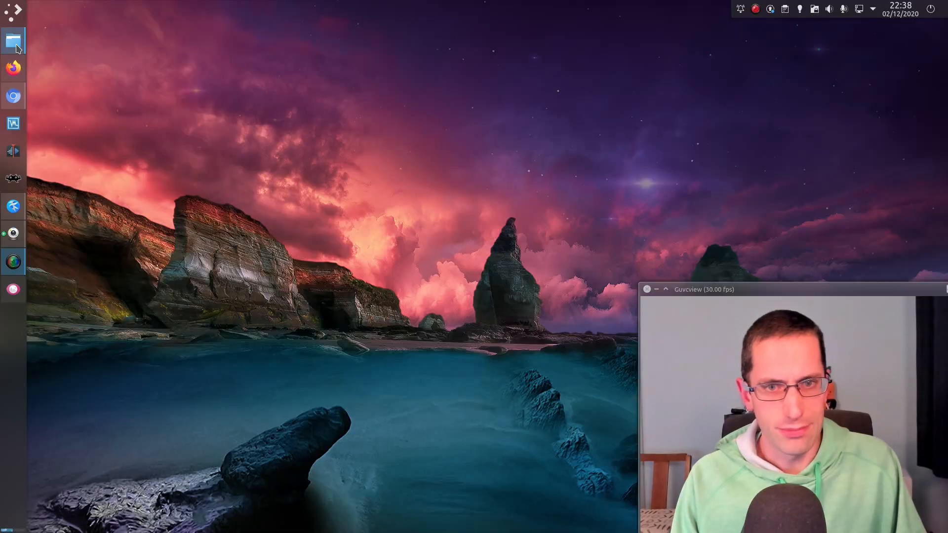
left_click(13, 40)
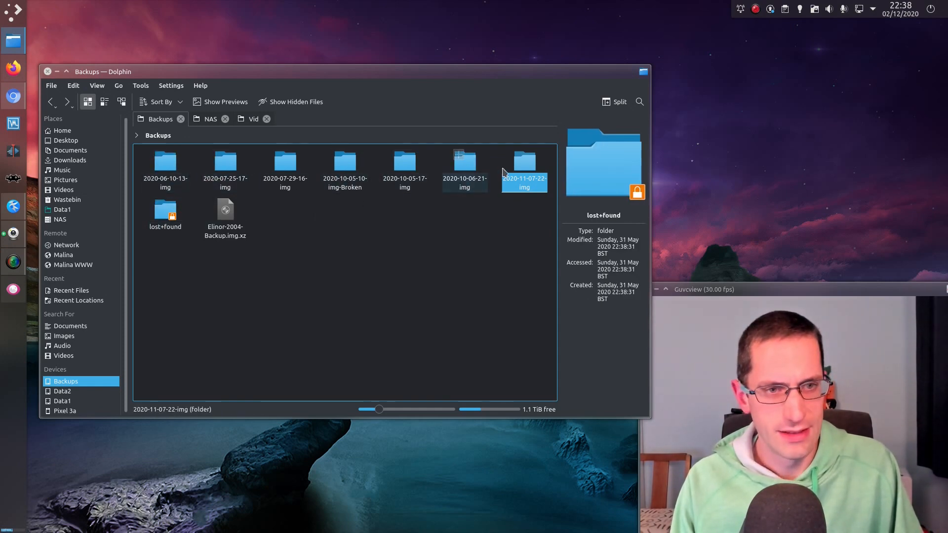
double_click(524, 167)
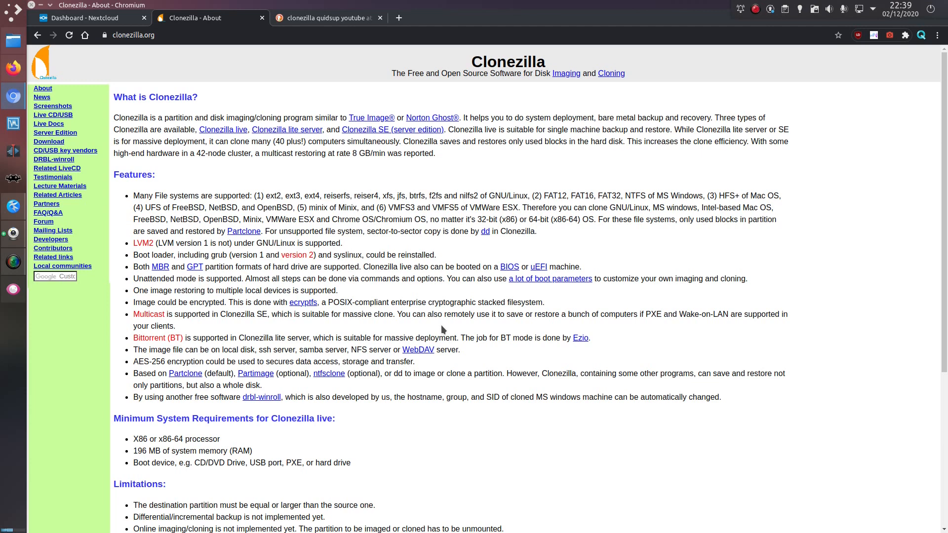
- Run Clonezilla savedisk with the suggested image name, sda as source, ntfsclone > partimage > dd priority
left_click(48, 142)
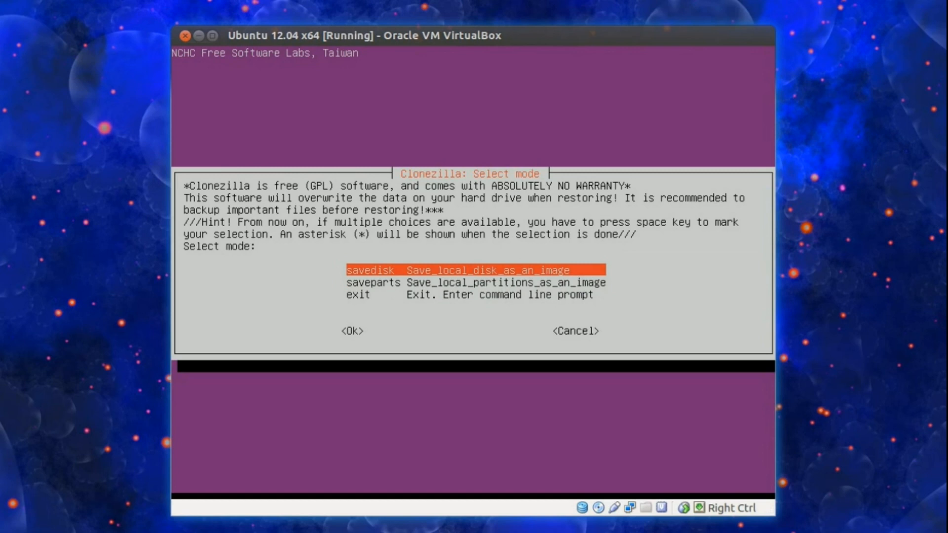
left_click(353, 331)
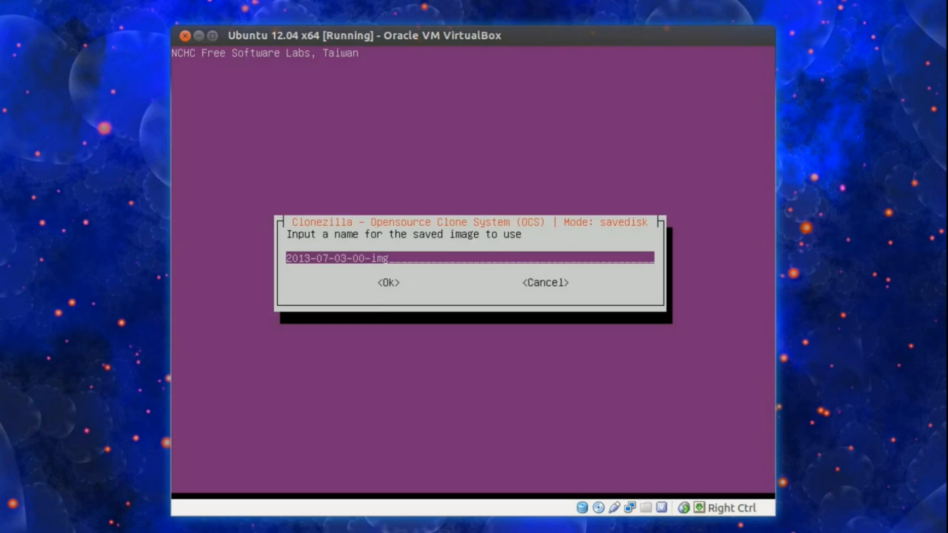
left_click(388, 283)
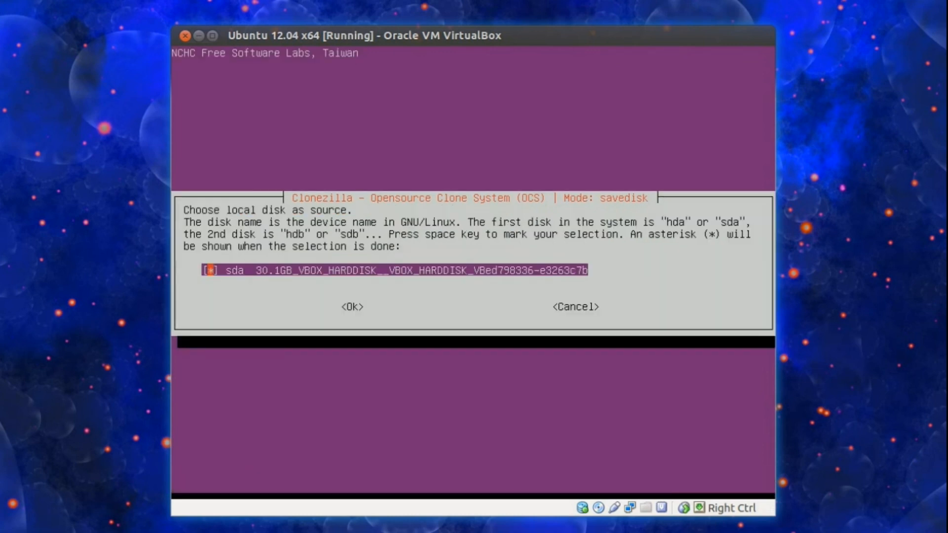
left_click(352, 307)
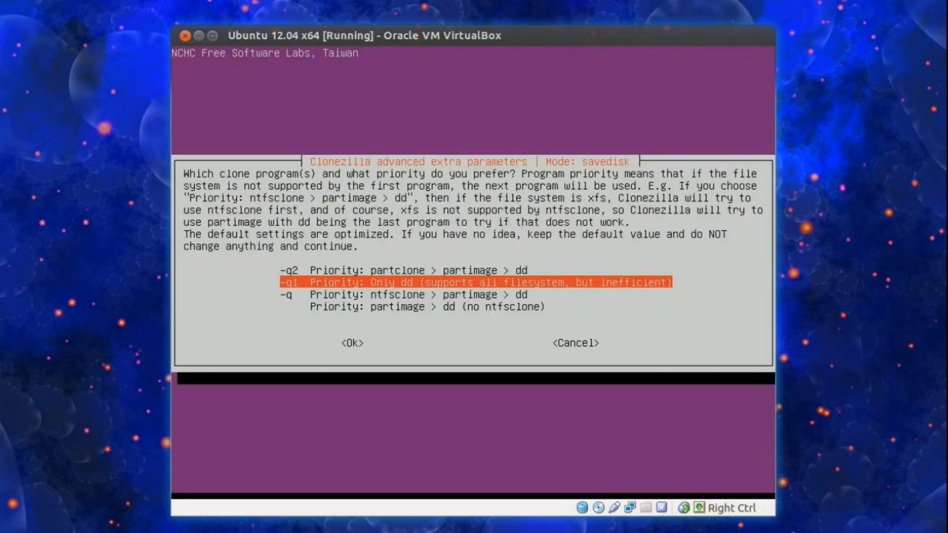
key("Down")
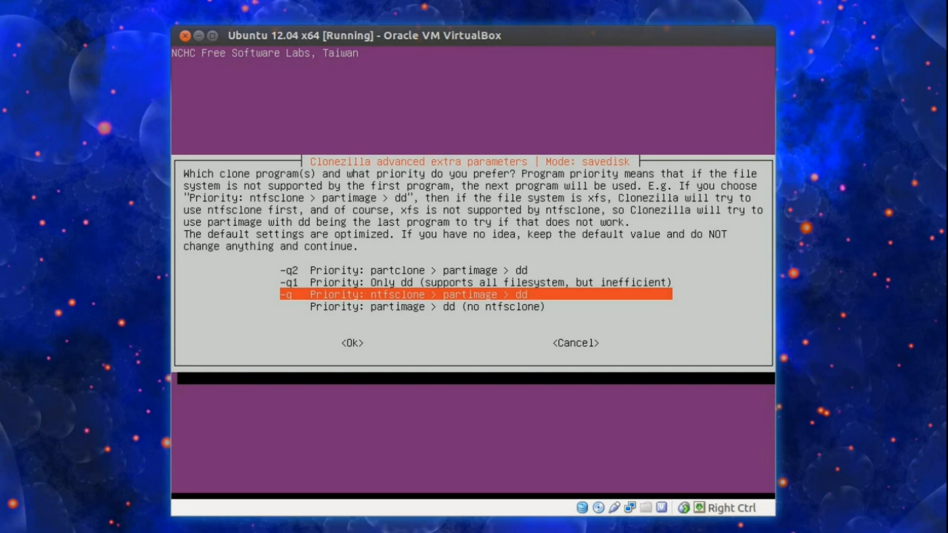
key("Up")
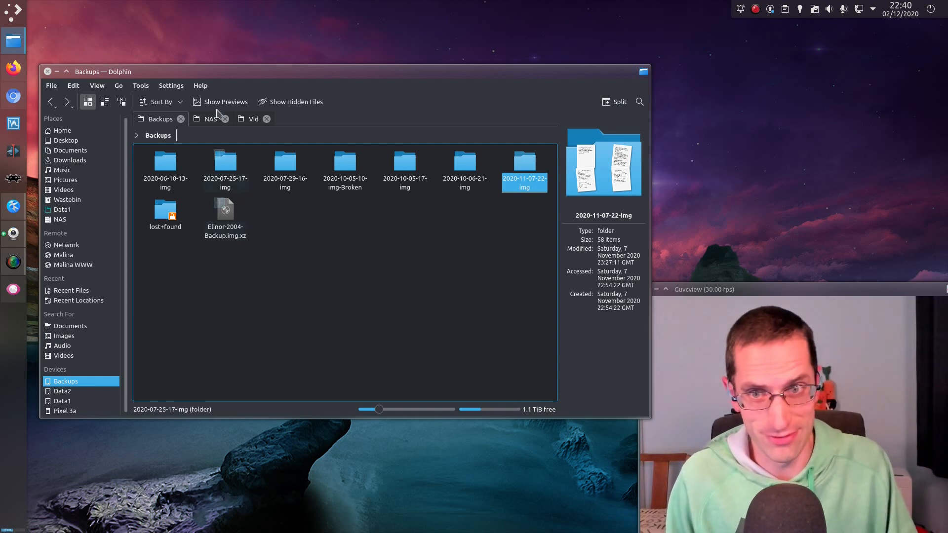
- Open the NAS location and view the Data share's details panel
left_click(210, 118)
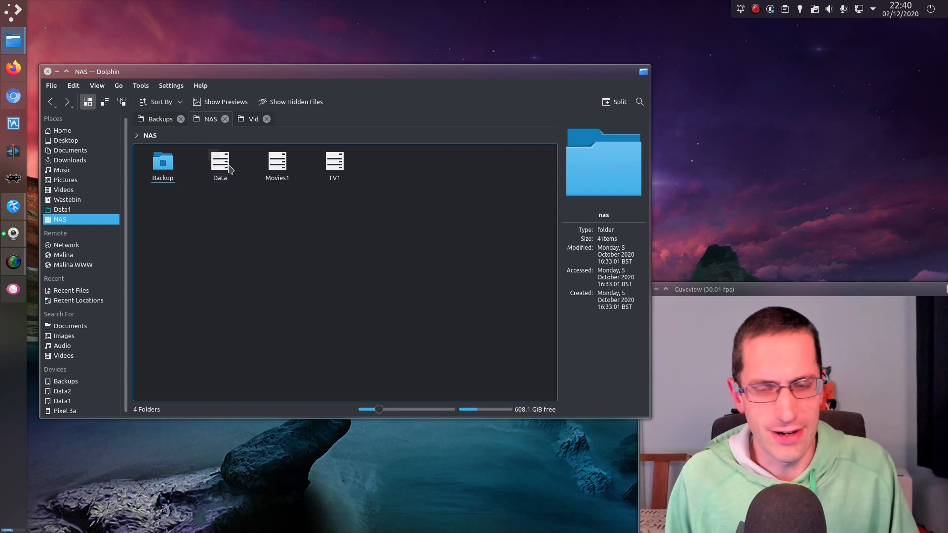
left_click(221, 166)
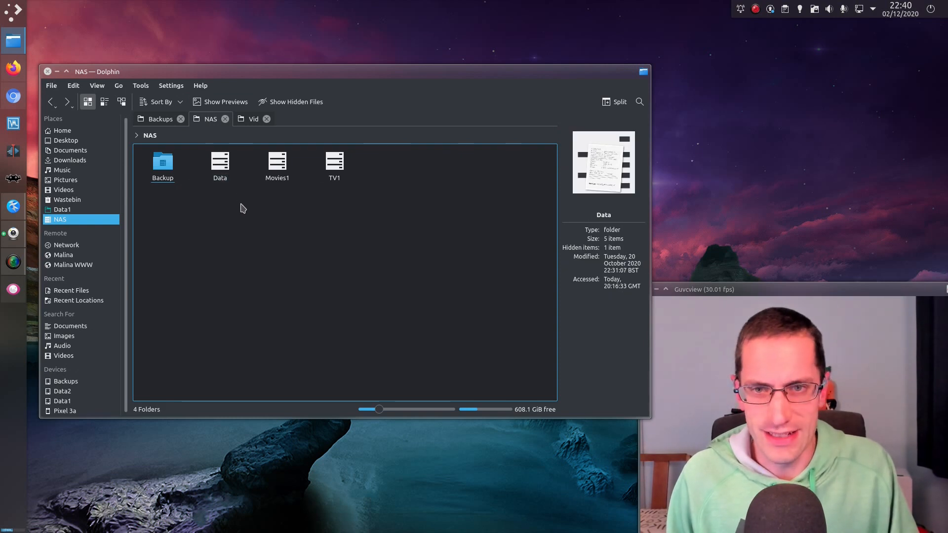
mouse_move(39, 57)
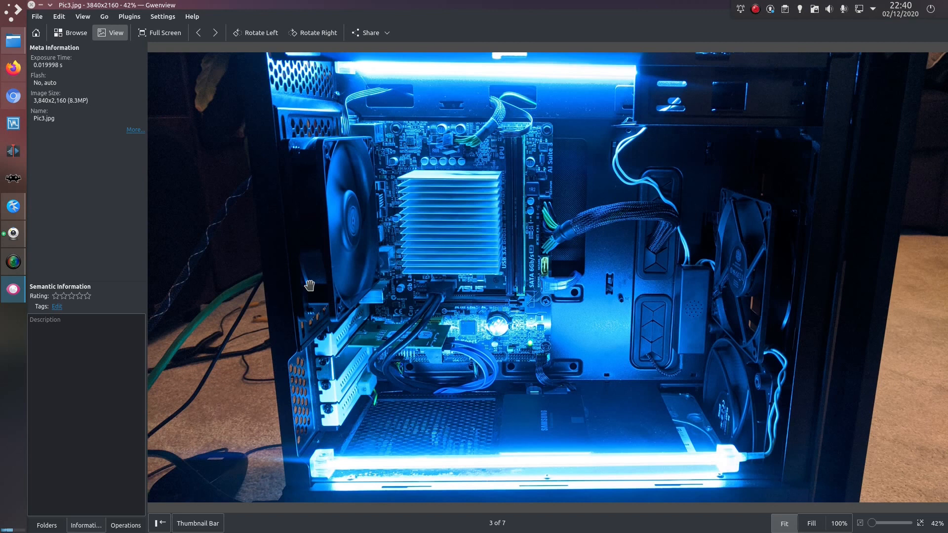
- Advance Gwenview to Pic3.jpg, the blue-lit case interior photo
left_click(216, 32)
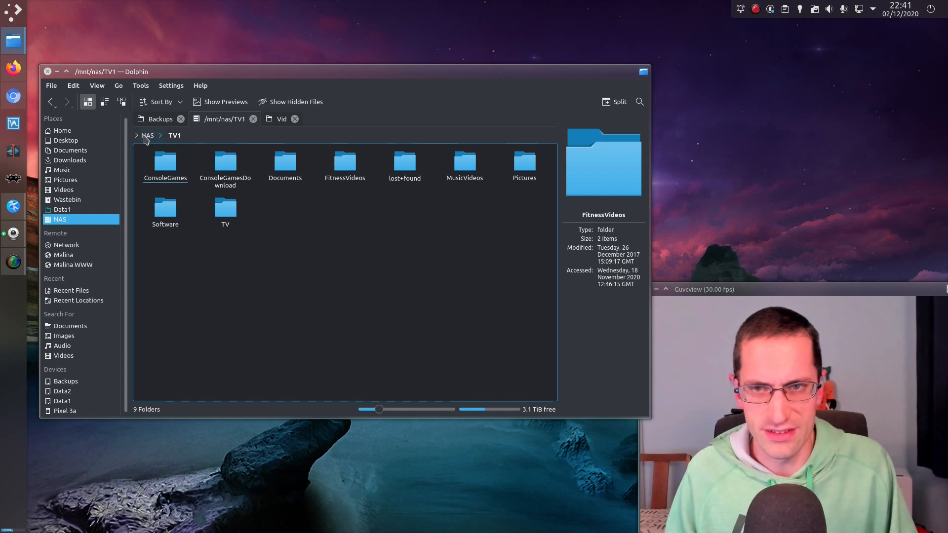
- Return from TV1 to the NAS share list via the breadcrumb and open Backup
left_click(147, 135)
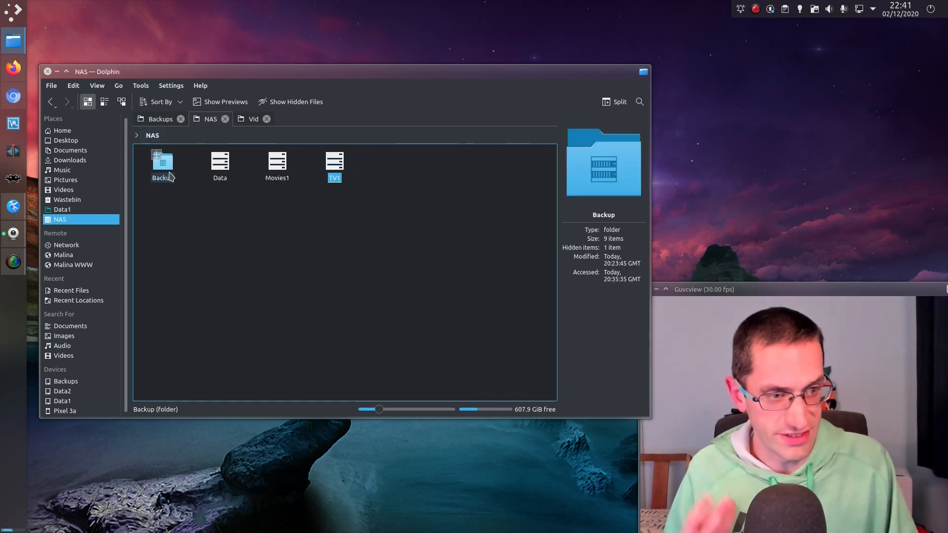
double_click(163, 163)
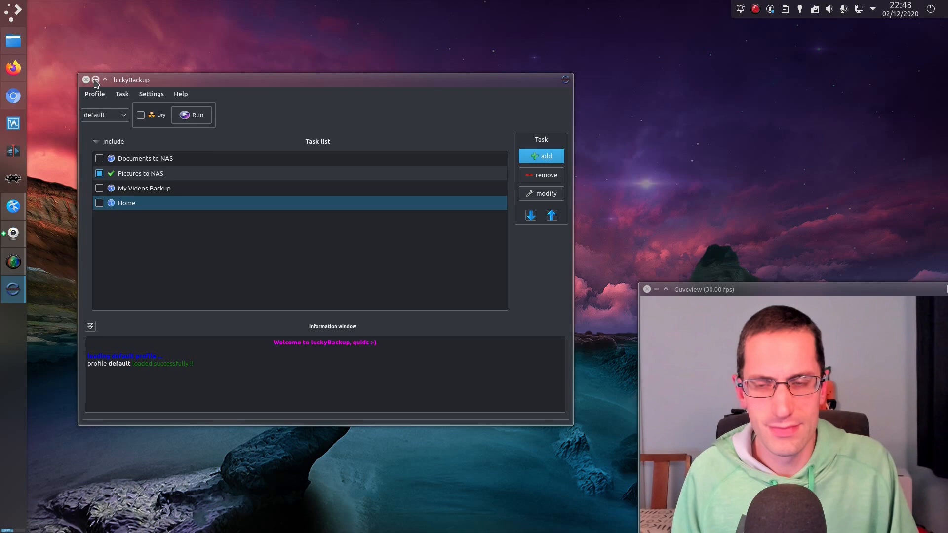
- Minimize the luckyBackup window to leave only the wallpaper showing
left_click(86, 79)
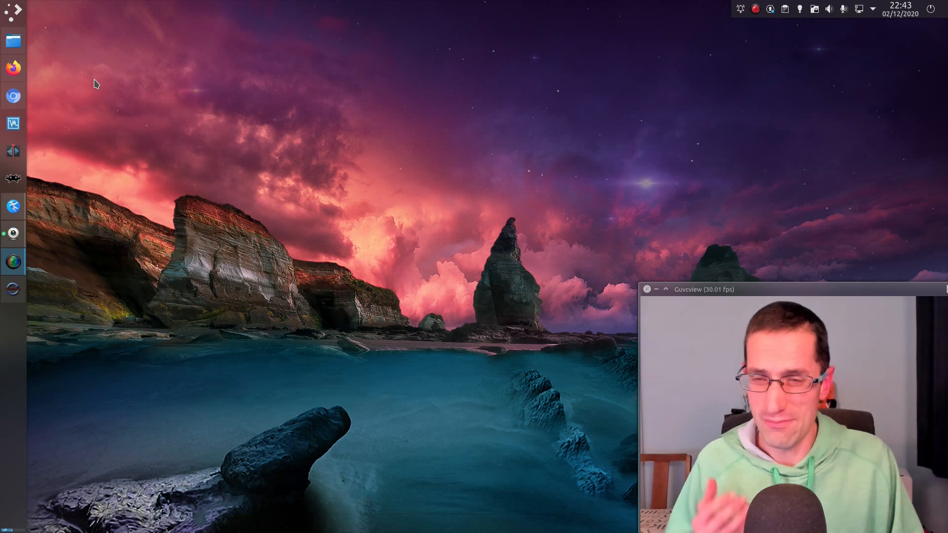
mouse_move(88, 89)
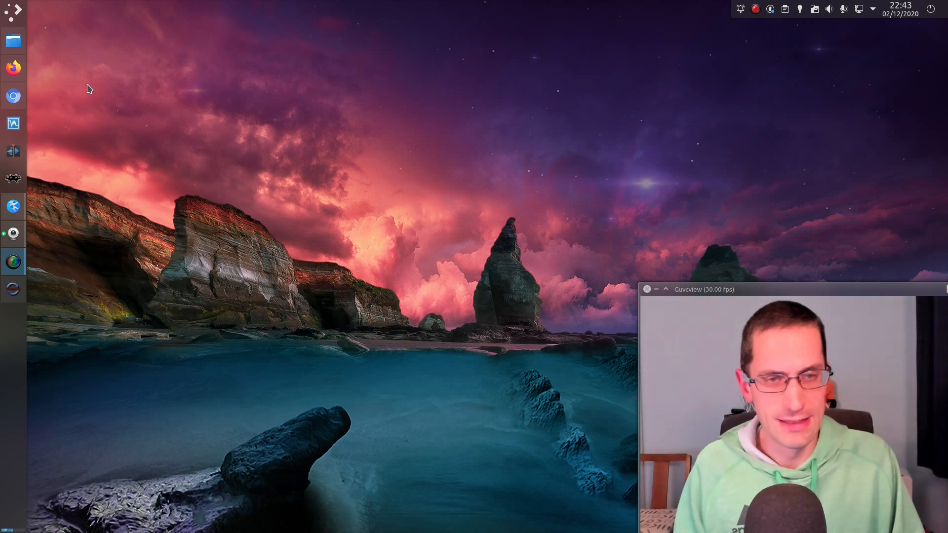
mouse_move(65, 88)
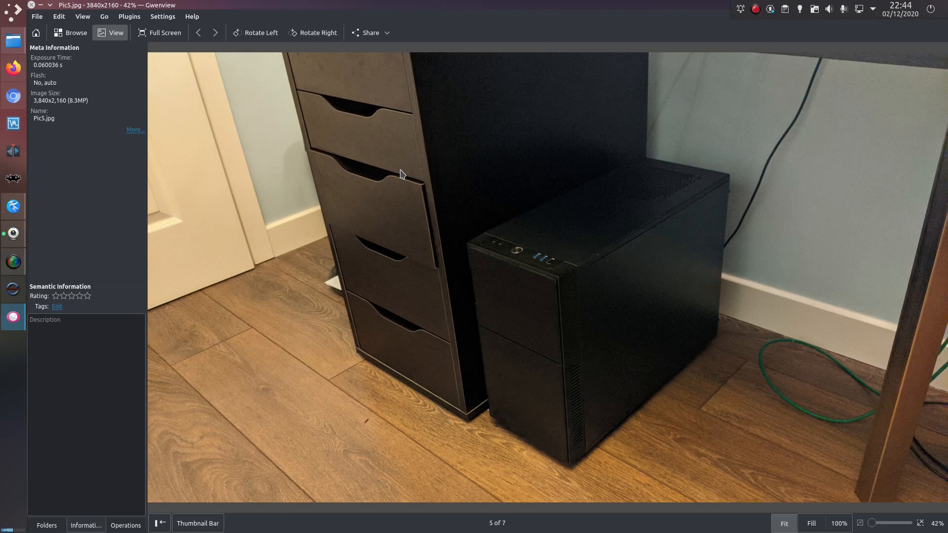
- Move from Pic5.jpg to Pic6.jpg, the opened NAS case interior
left_click(215, 32)
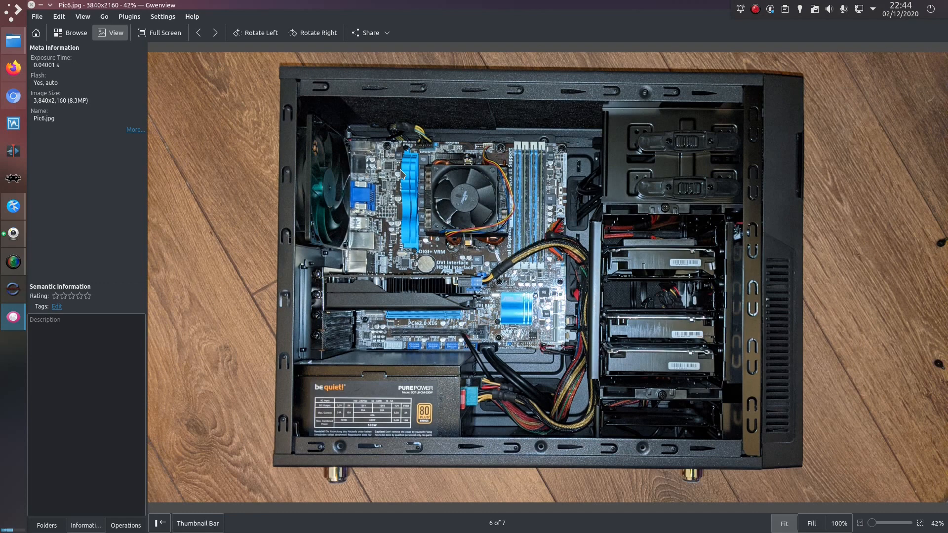
mouse_move(681, 342)
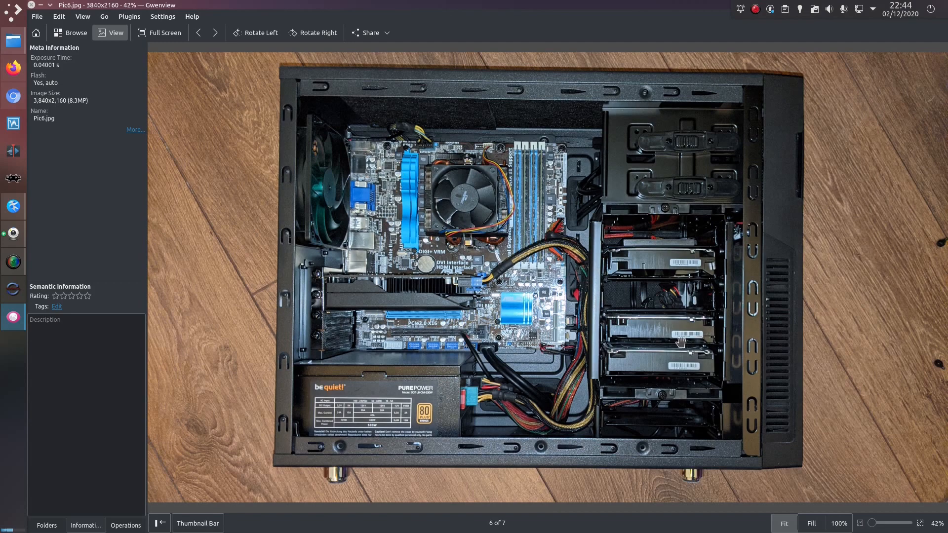
mouse_move(668, 256)
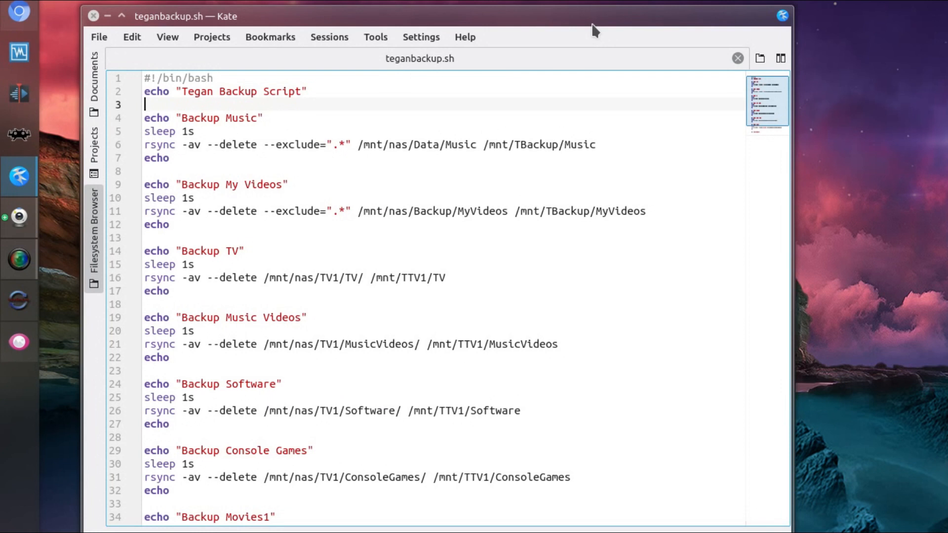
mouse_move(420, 138)
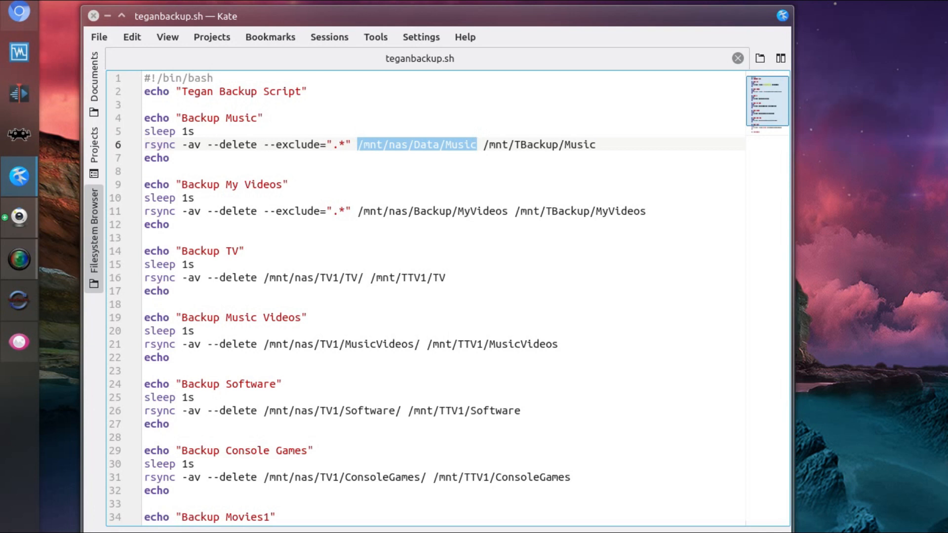
mouse_move(463, 149)
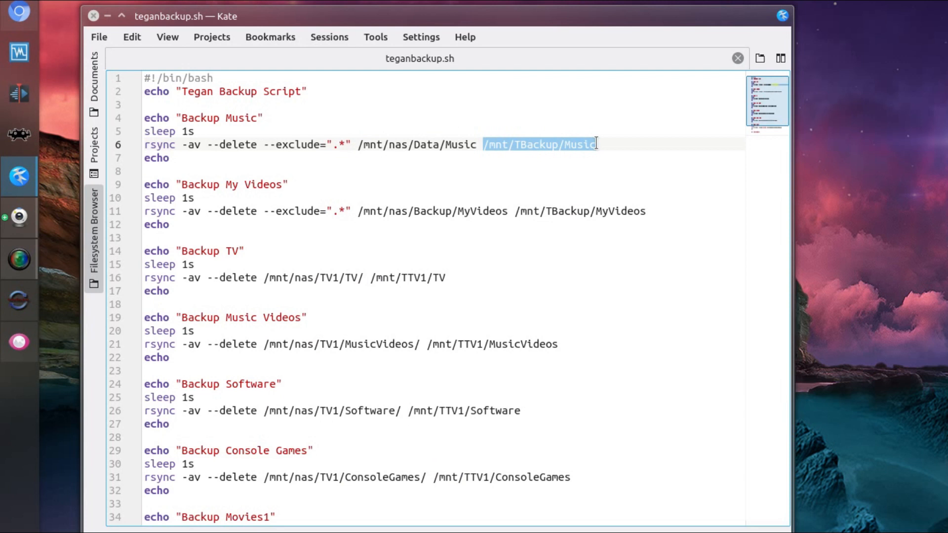
mouse_move(358, 143)
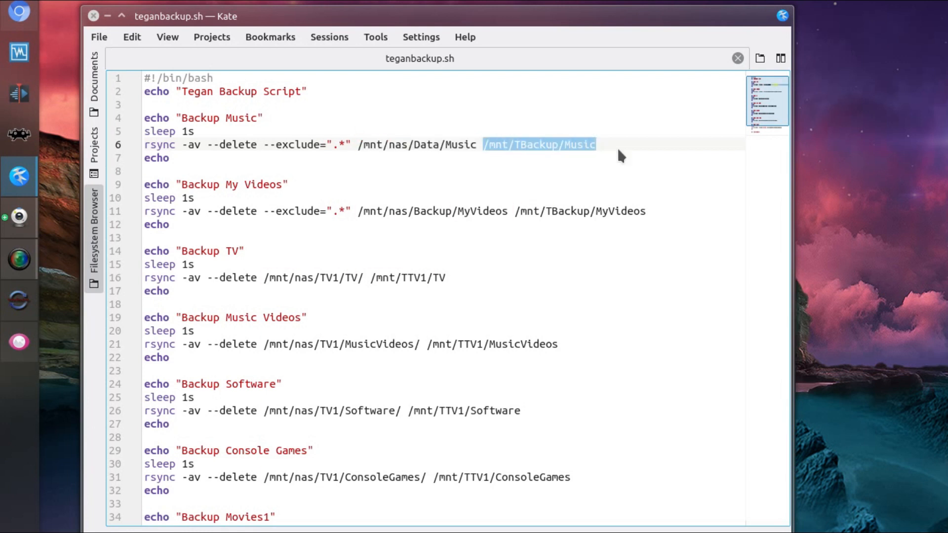
mouse_move(595, 170)
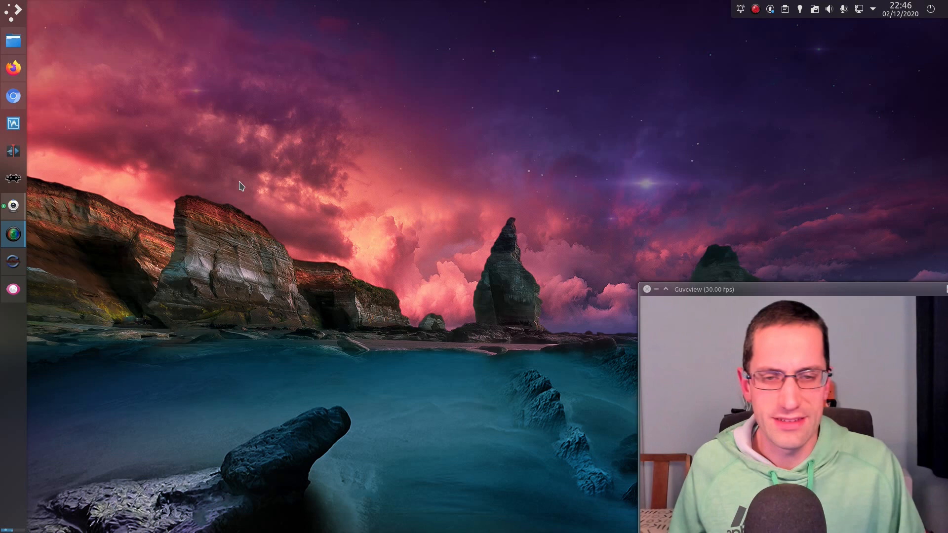
mouse_move(229, 181)
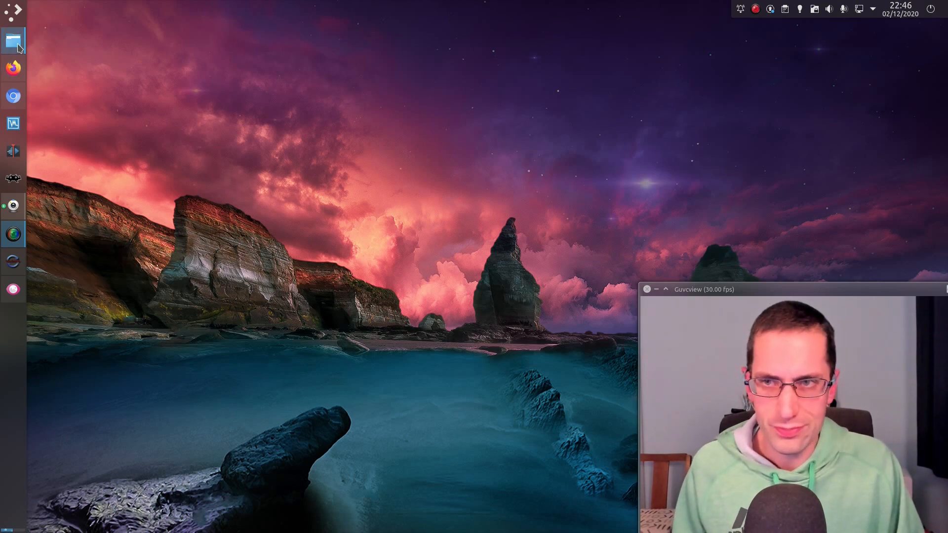
- View the phone screenshot in Pictures/Vid, check Chromium's not-secure notice, and enter enable-https
left_click(13, 40)
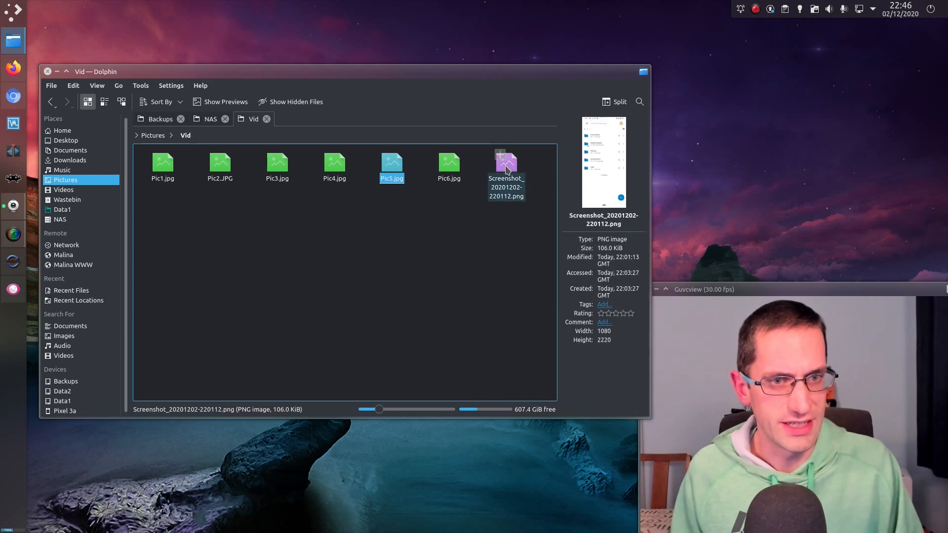
left_click(506, 168)
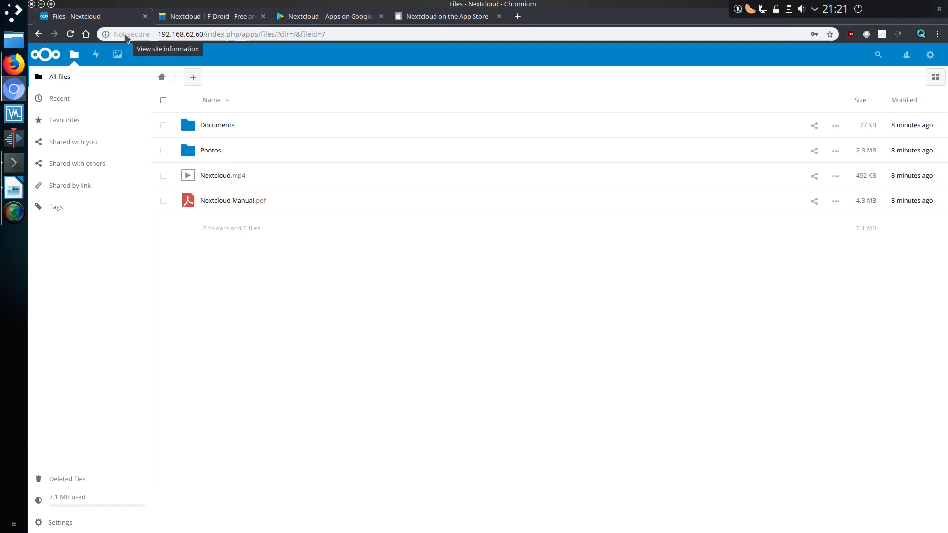
left_click(131, 34)
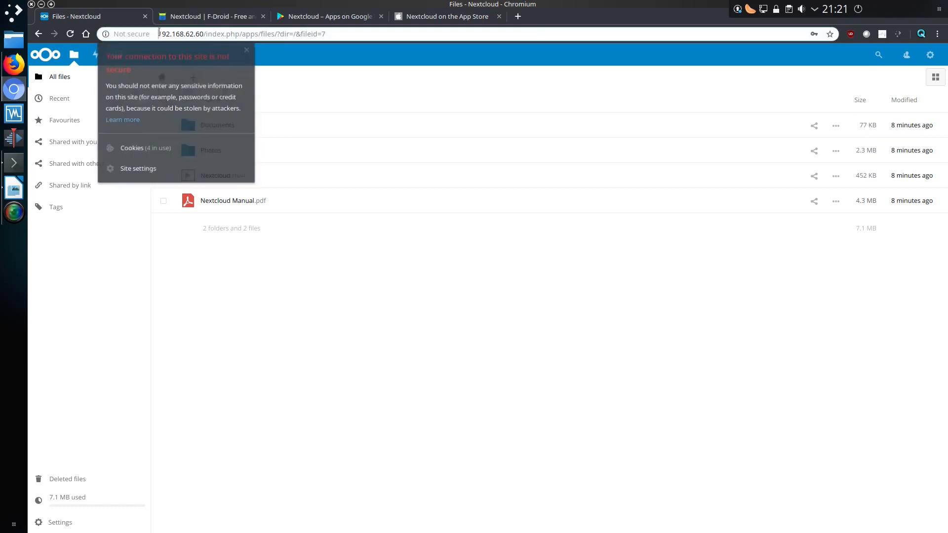
left_click(242, 34)
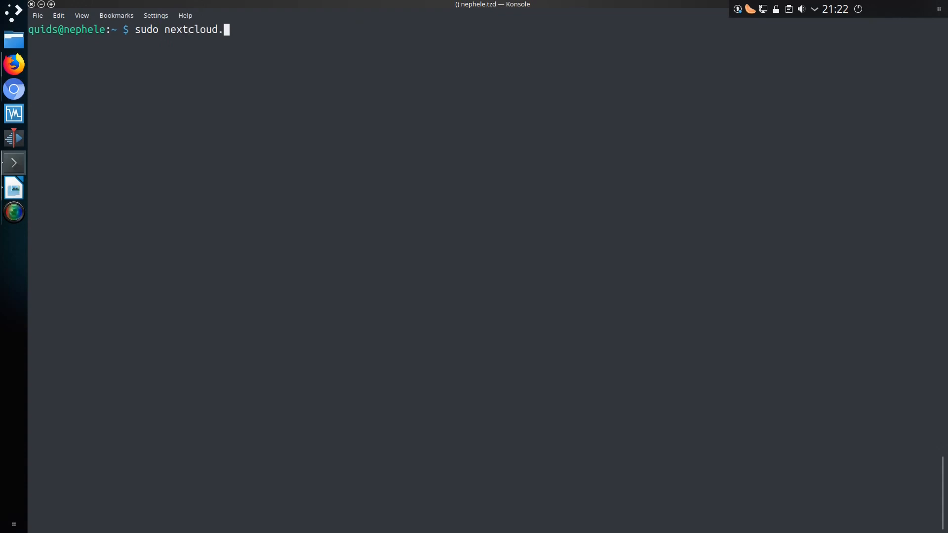
type("enable-https")
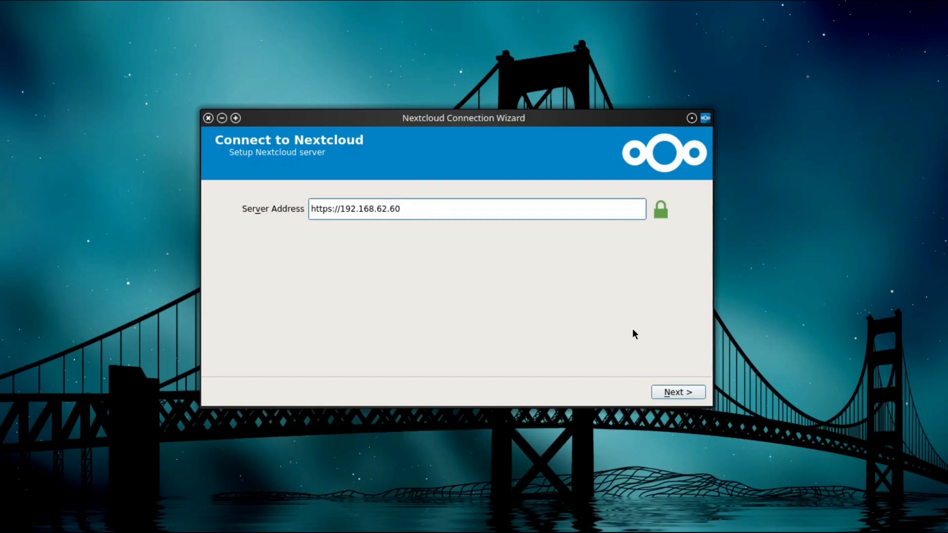
- Replace the default Nextcloud folder sync with a new connection to /home/quids/Documents
left_click(623, 199)
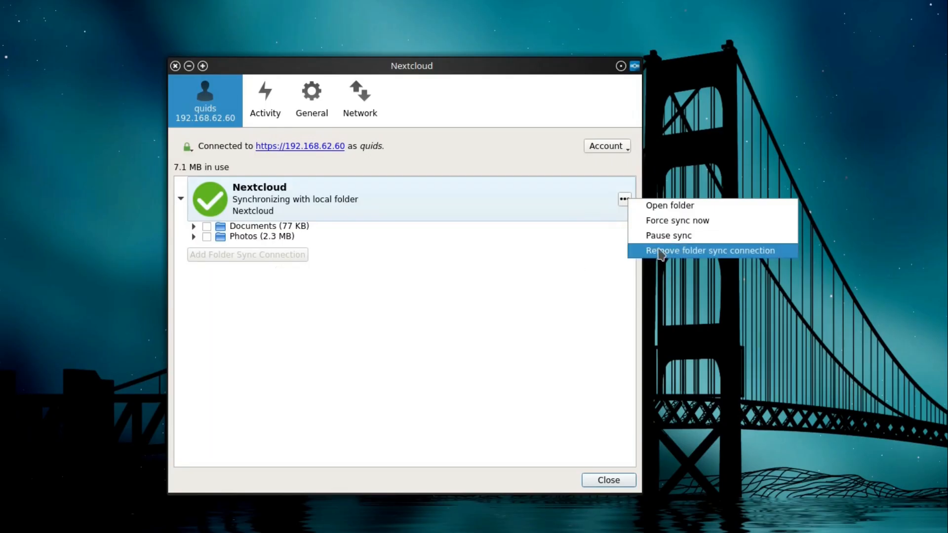
left_click(710, 250)
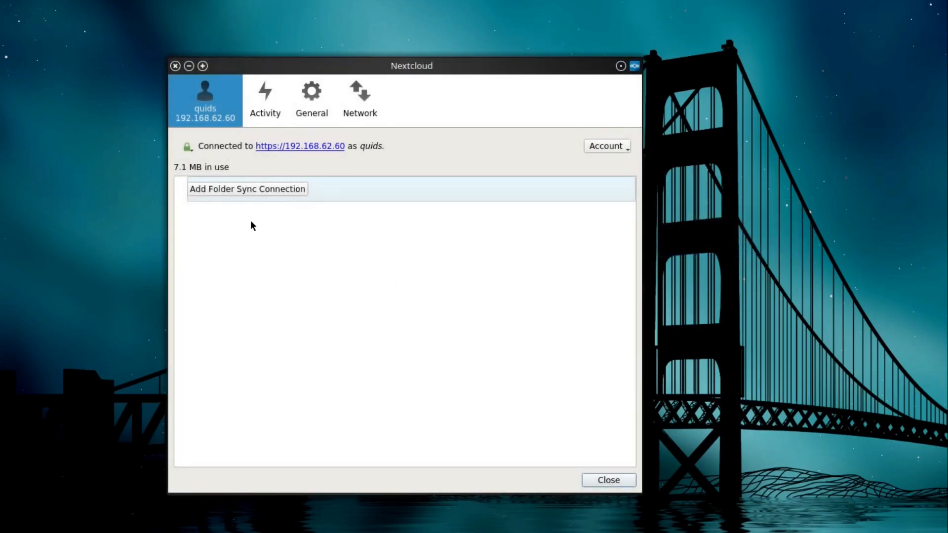
left_click(247, 189)
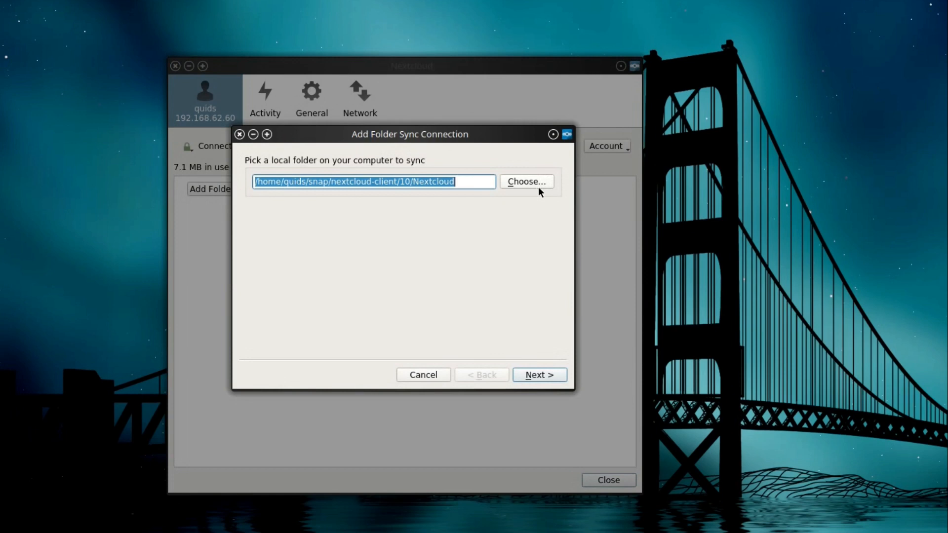
left_click(526, 182)
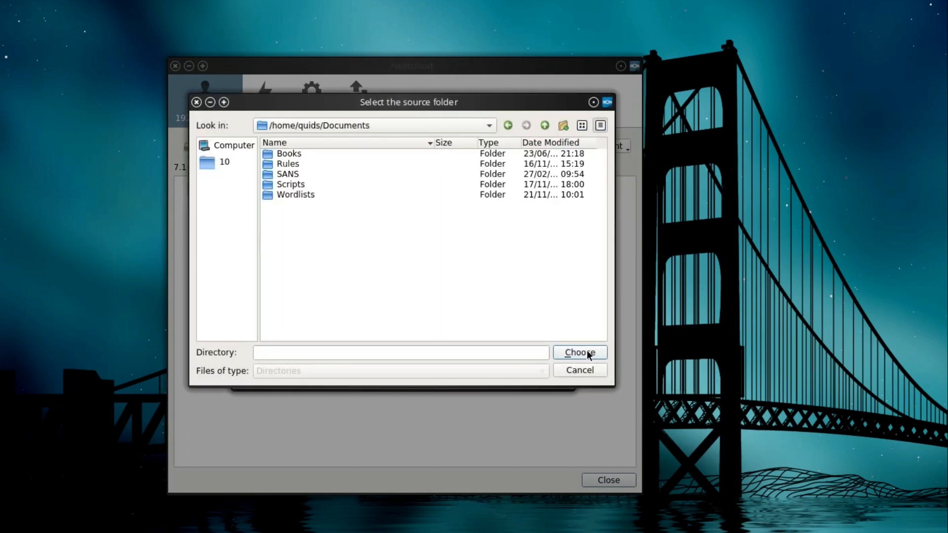
left_click(578, 353)
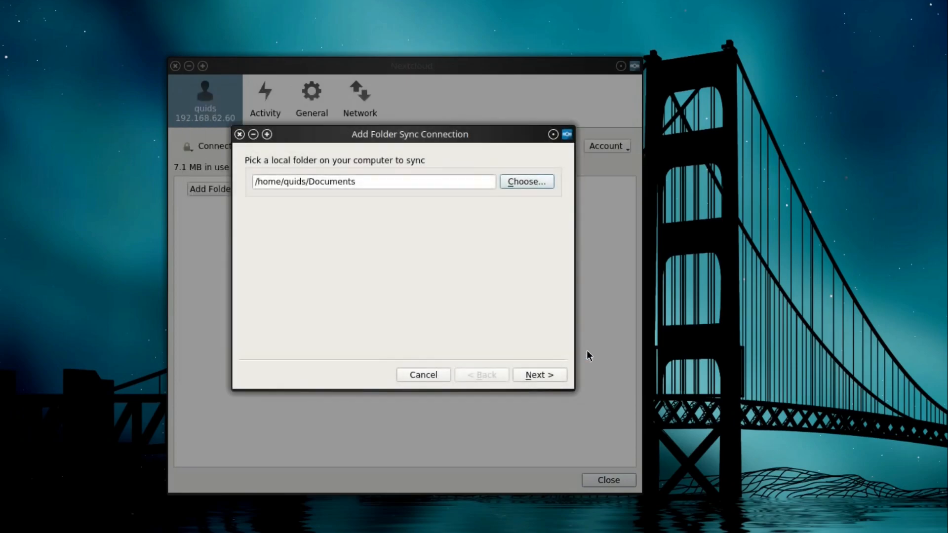